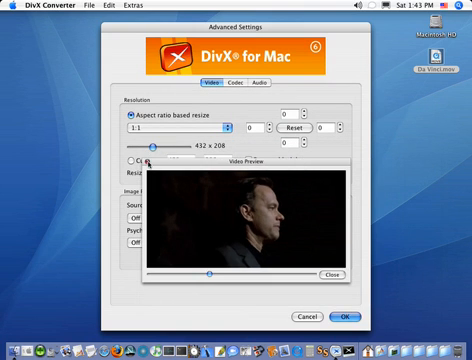
Check the Codec bitrate and Audio settings, then accept the Advanced Settings.
{"action": "left_click", "coordinate": [328, 274]}
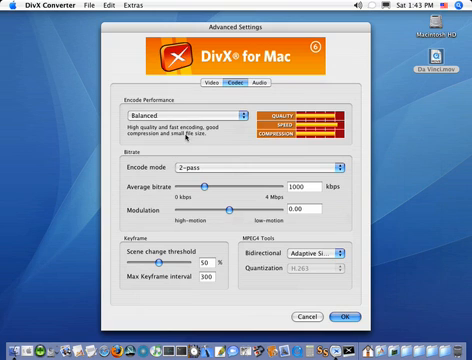
{"action": "left_click", "coordinate": [260, 166]}
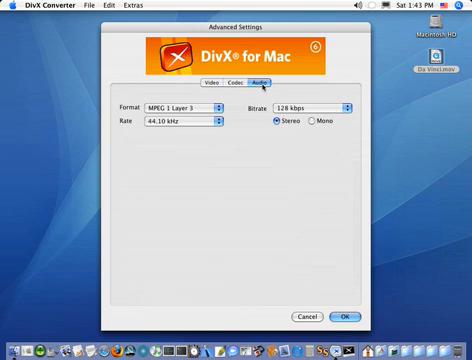
{"action": "mouse_move", "coordinate": [332, 292]}
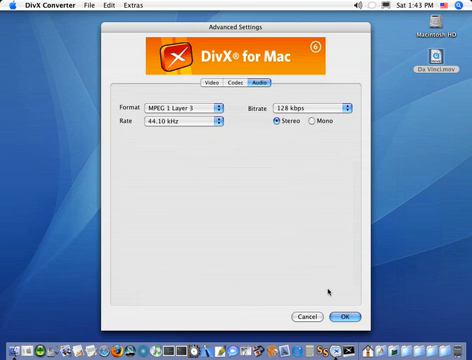
{"action": "left_click", "coordinate": [340, 316]}
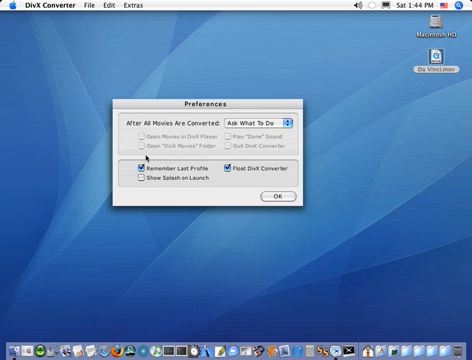
Set 'When All Movies Are Converted' to 'Do The Following' with 'Open Movies in DivX Player' ticked, and save.
{"action": "left_click", "coordinate": [284, 116]}
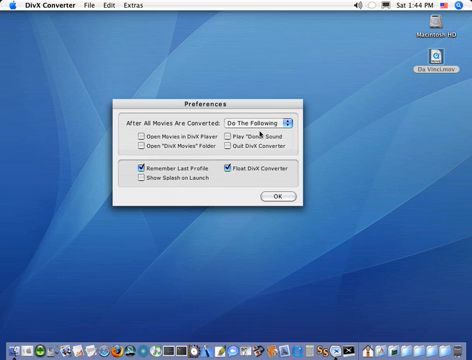
{"action": "left_click", "coordinate": [232, 134]}
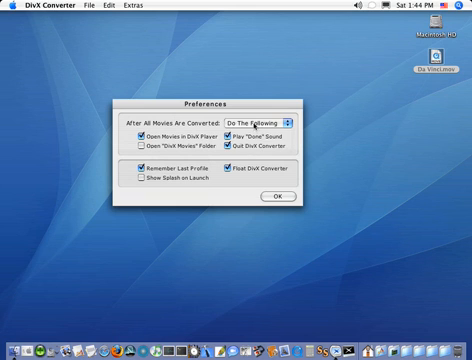
{"action": "left_click", "coordinate": [280, 112]}
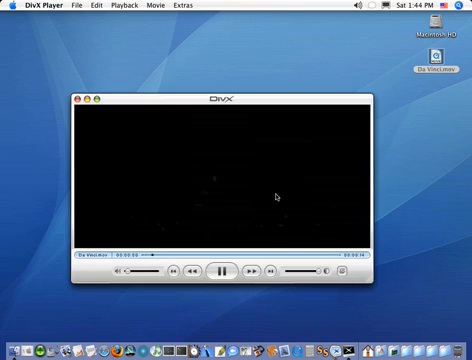
Start playback of the newly converted movie with the player controls.
{"action": "left_click", "coordinate": [218, 272]}
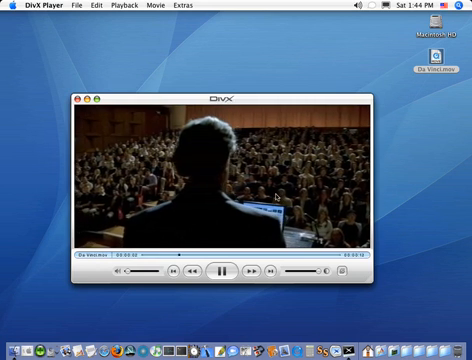
{"action": "left_click", "coordinate": [222, 272]}
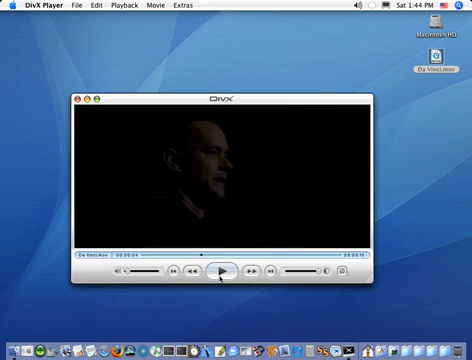